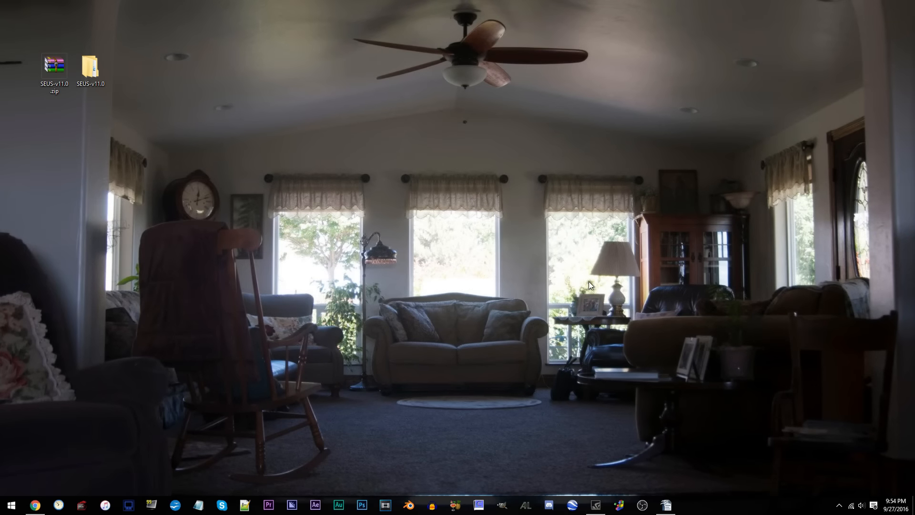
mouse_move(307, 118)
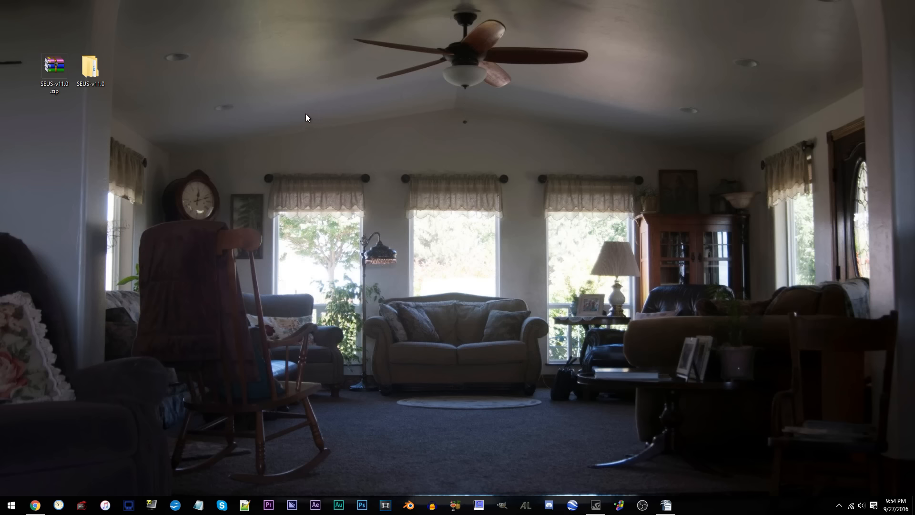
Navigate into SEUS-v11.0/shaders and load composite1.vsh into Notepad++.
left_click(90, 66)
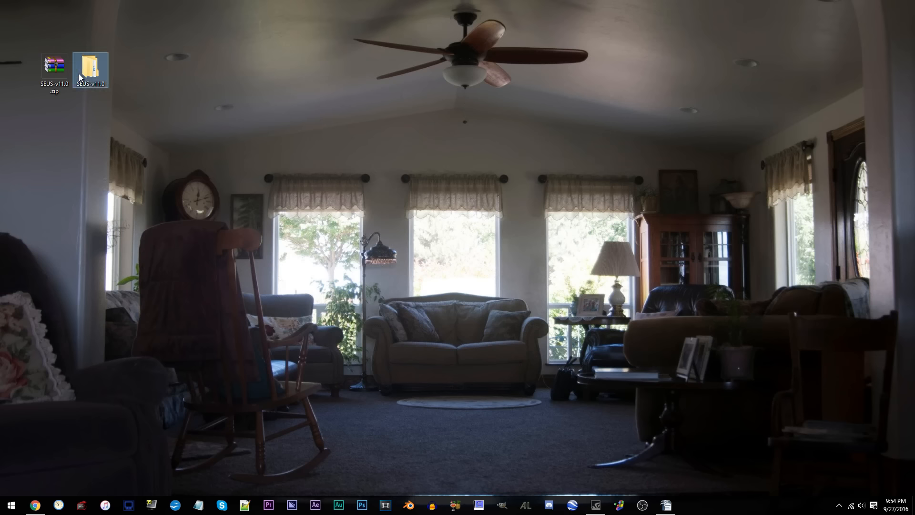
double_click(90, 65)
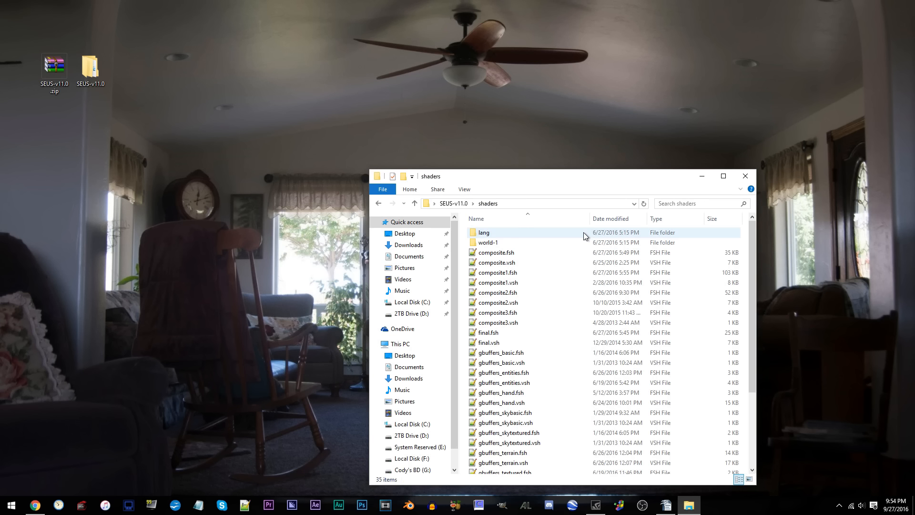
mouse_move(488, 282)
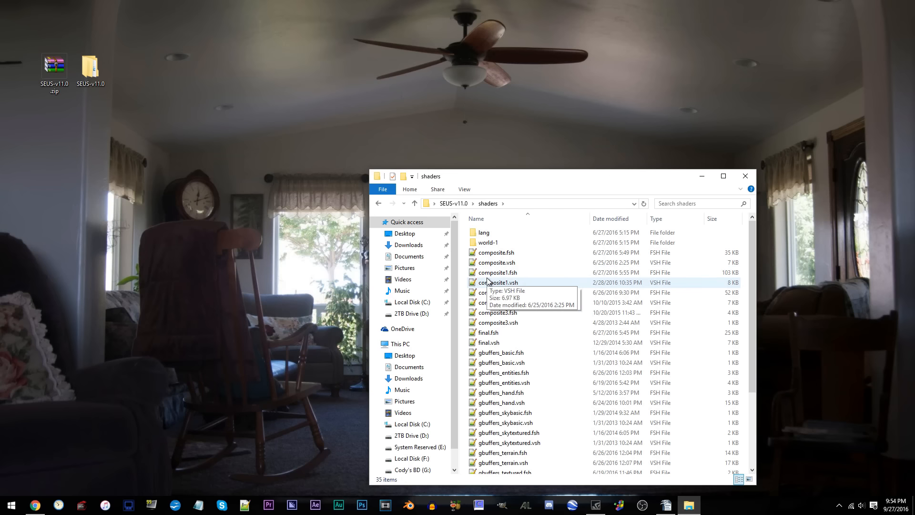
left_click(497, 282)
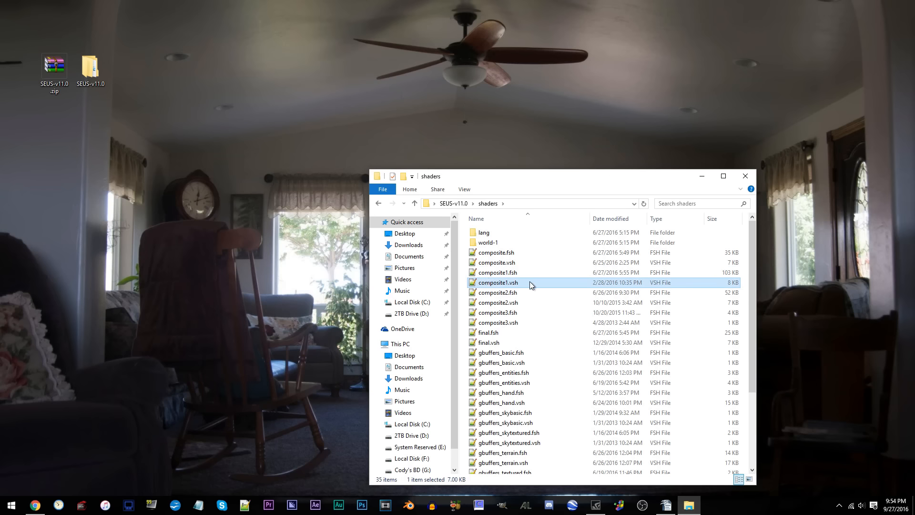
mouse_move(565, 286)
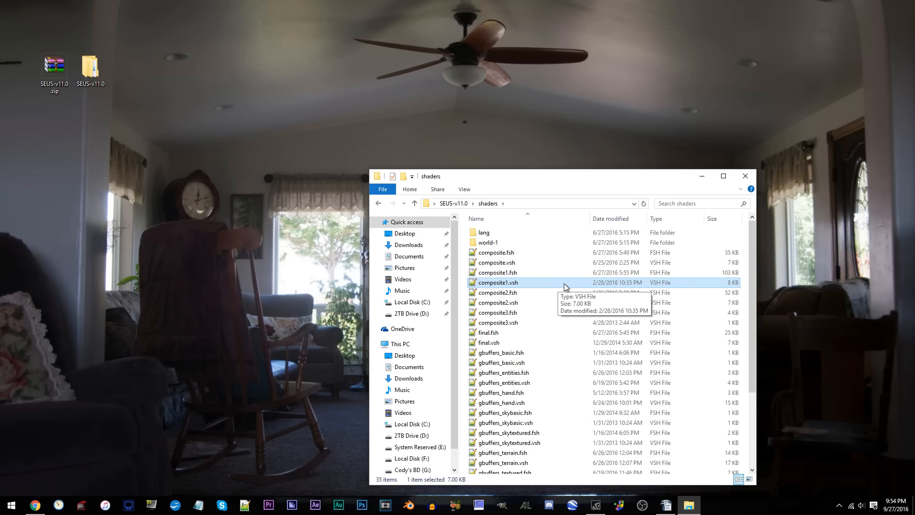
double_click(497, 283)
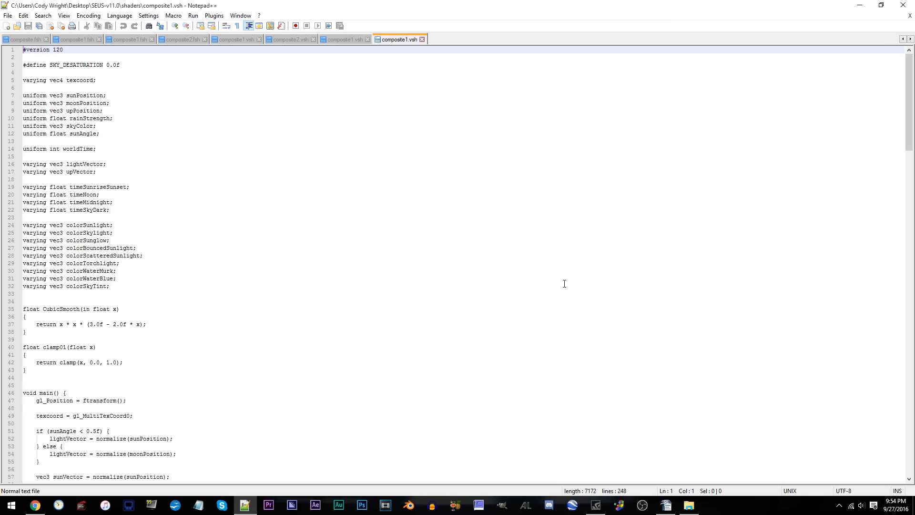
Set sunrise_sun.g to 1.08 and raise the sunrise sun multiplier from 0.65f to 0.75f.
scroll("down", 3)
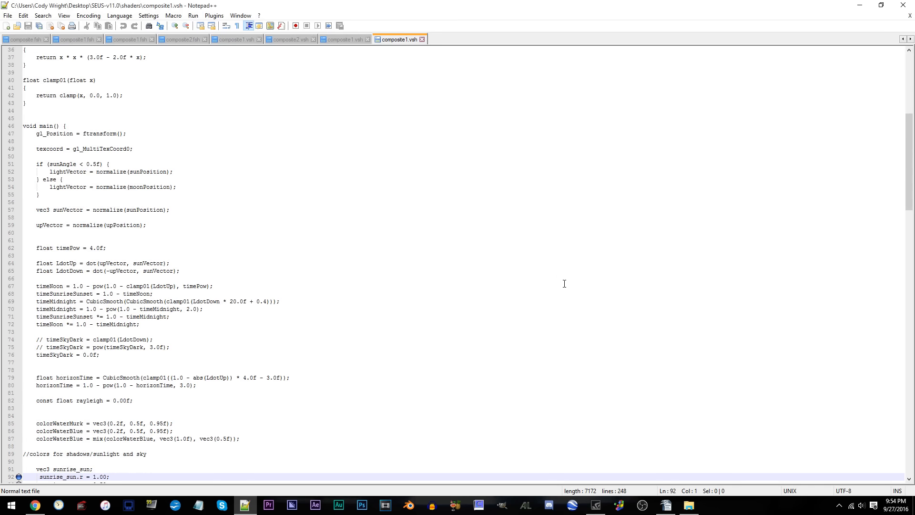
scroll("down", 3)
type("2")
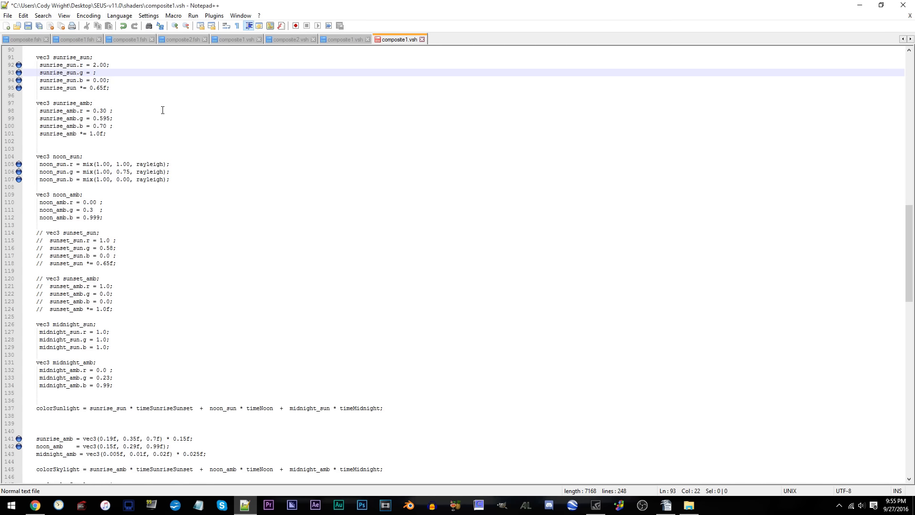
type("1.08")
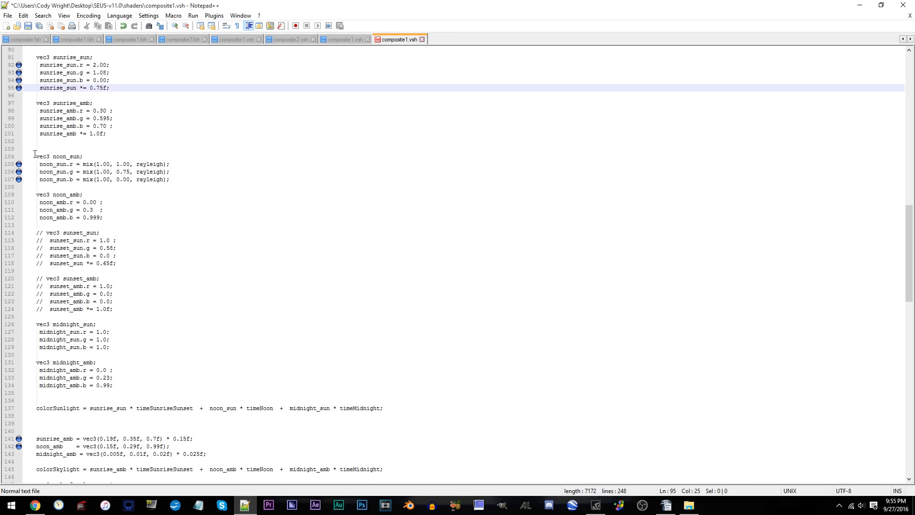
left_click(40, 171)
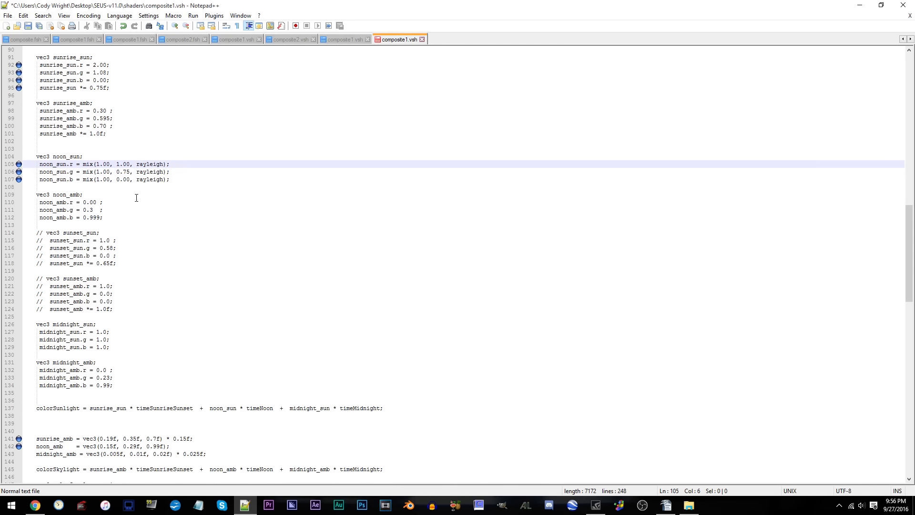
Replace the noon_sun.r and noon_sun.g mix start values 1.00 with 1.135 and 1.105.
left_click(40, 164)
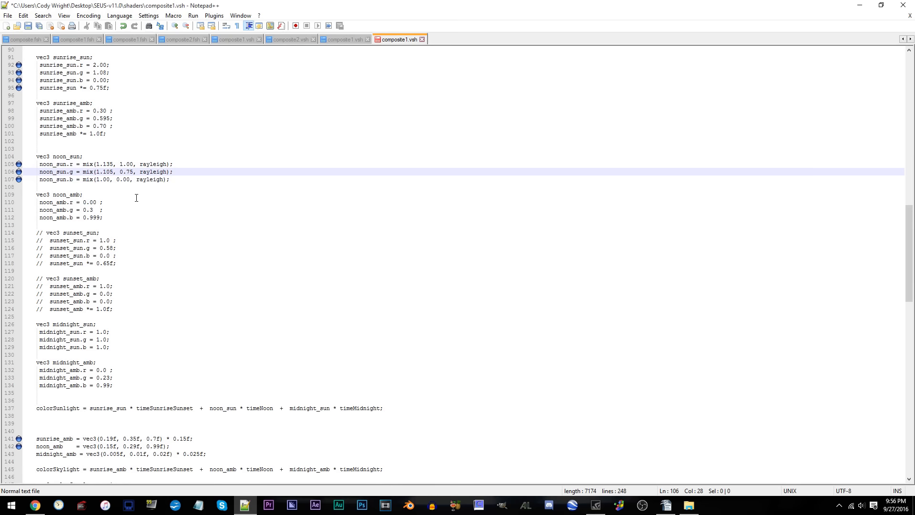
left_click(108, 180)
type("5")
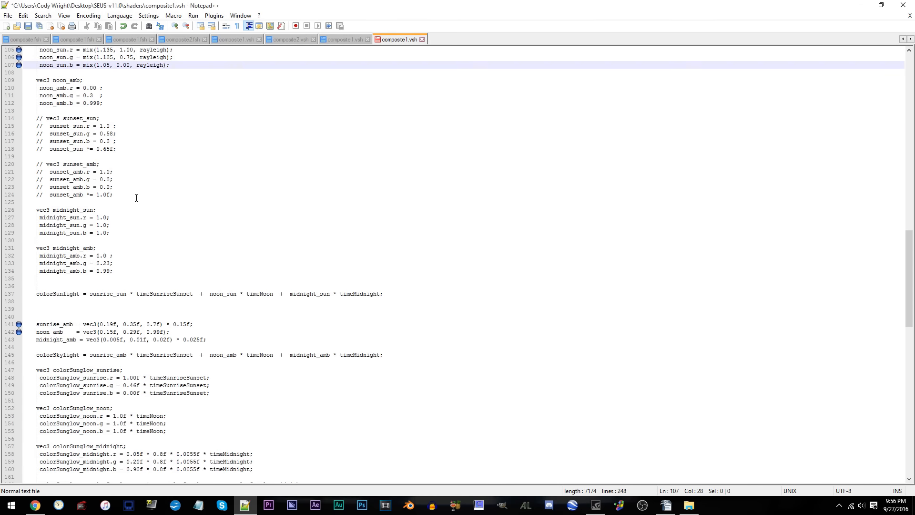
Set sunrise_amb to vec3(3.0f, 2.5f, 0.1f) and noon_amb to vec3(0.9f, 1.45f, 3.0f).
scroll("down", 3)
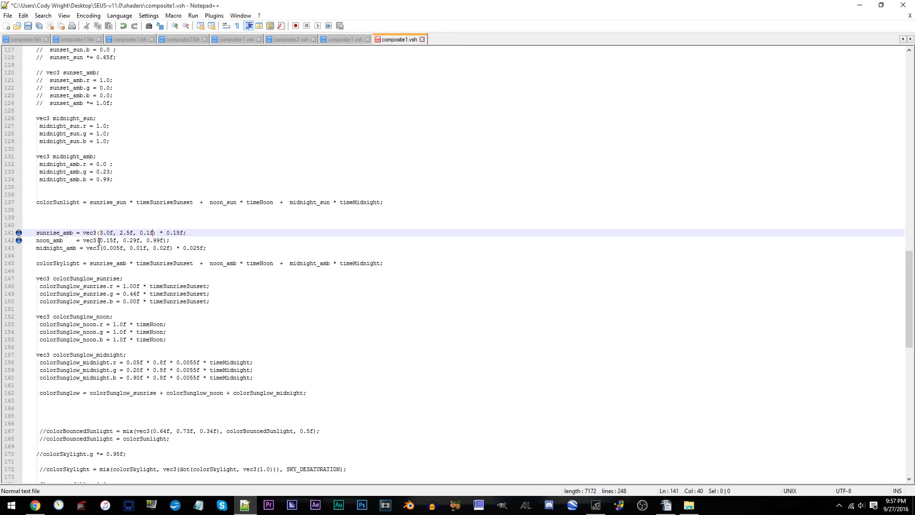
left_click(91, 241)
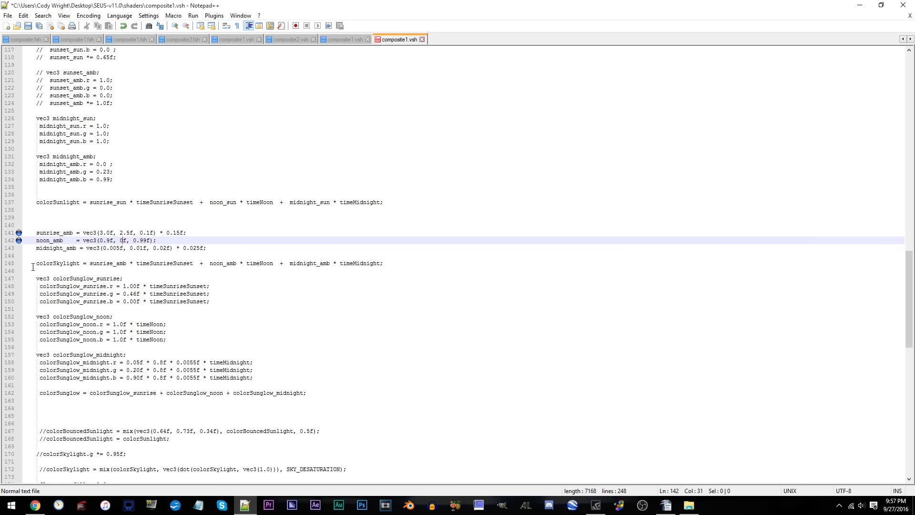
type("1.45f")
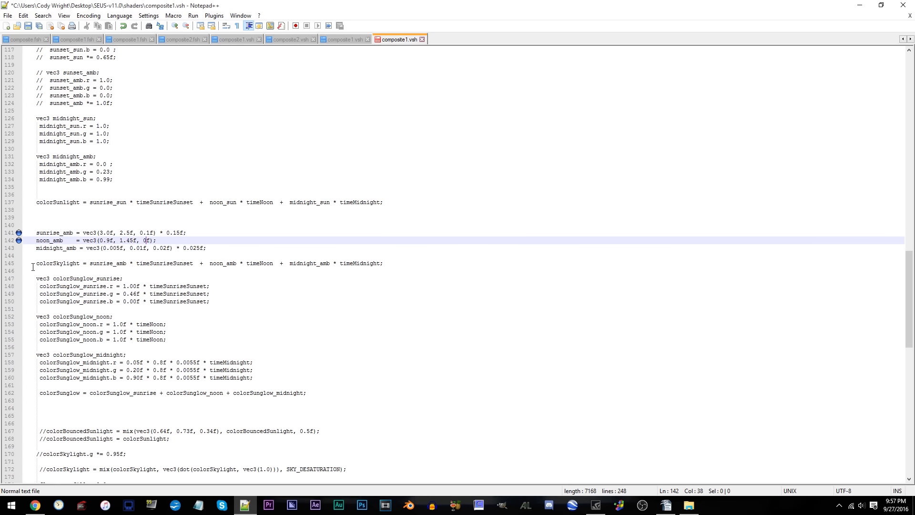
type("3.0")
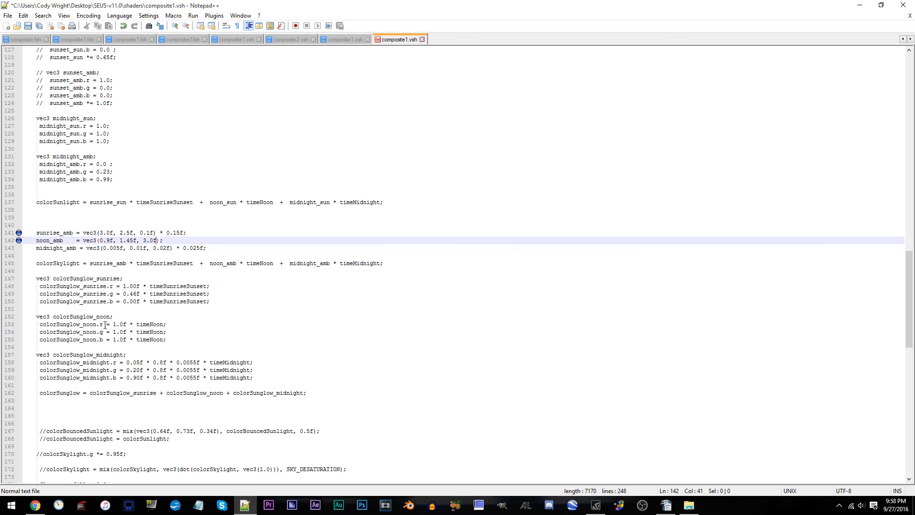
mouse_move(46, 37)
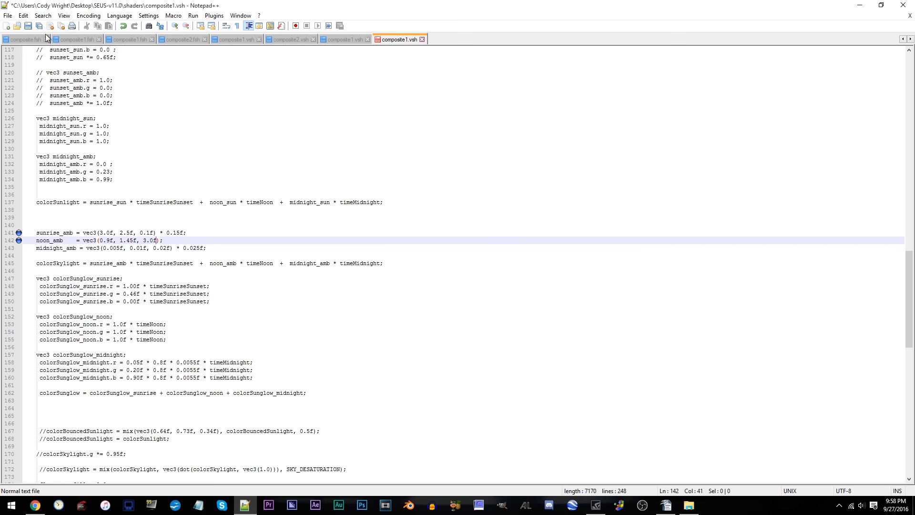